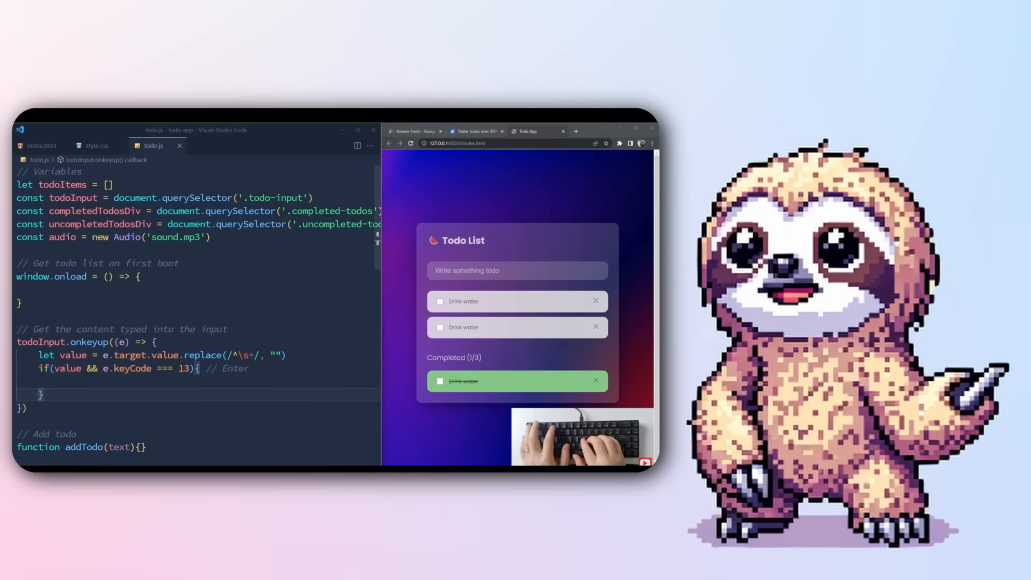
type("addTodo(value)")
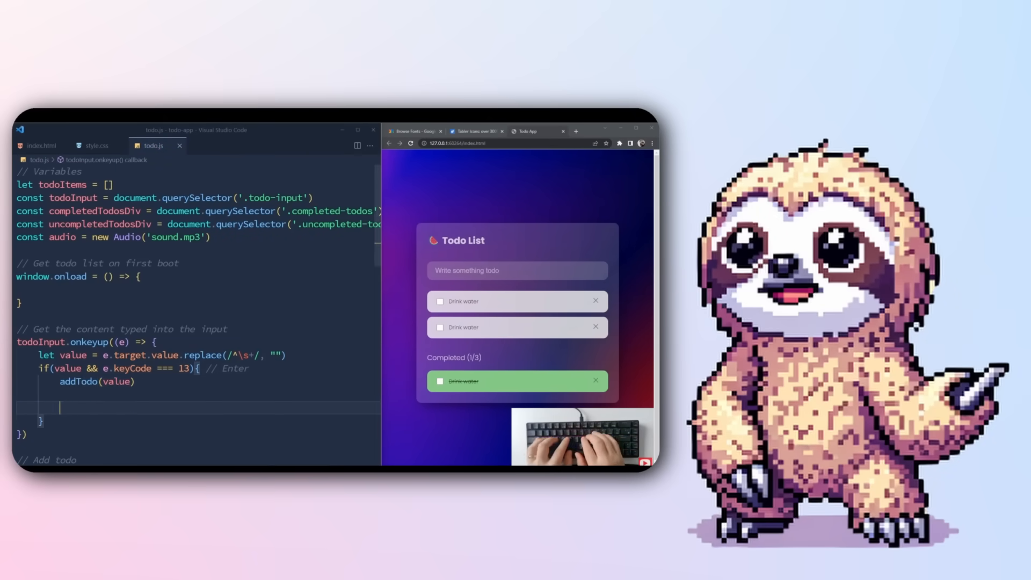
type("todoInput.value = ;")
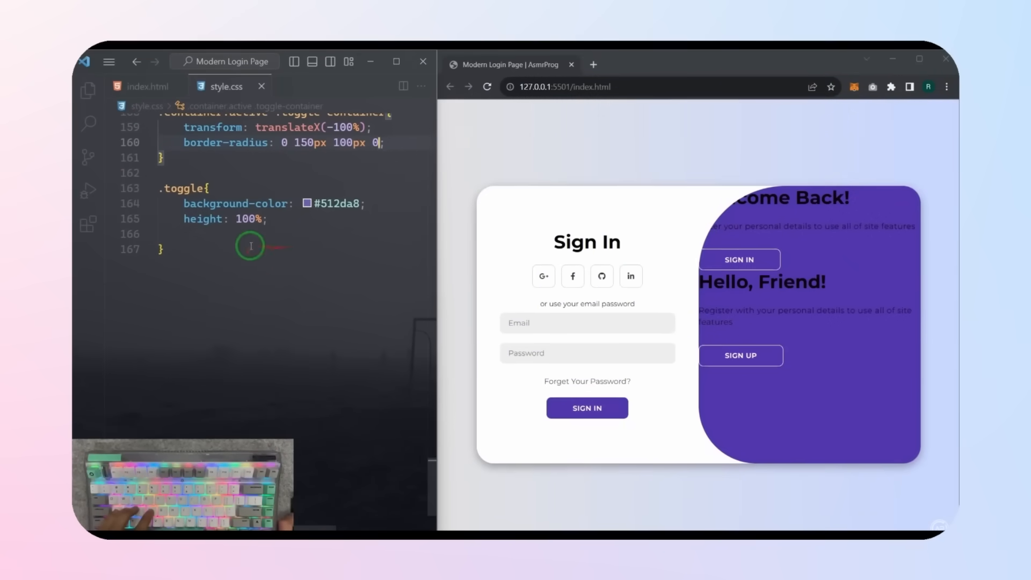
type("background: linear-gradient(to right, #5c6bc0, #);")
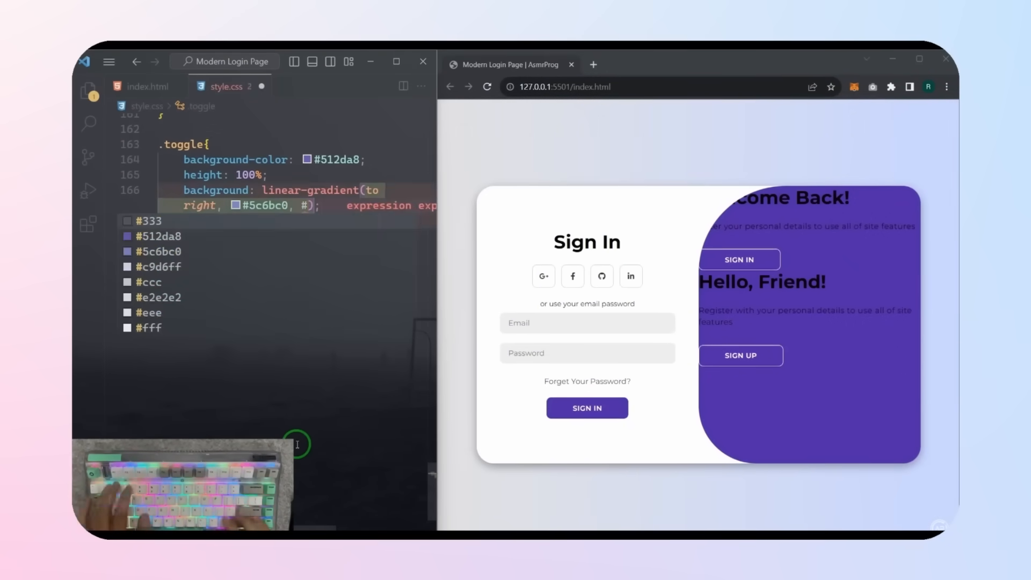